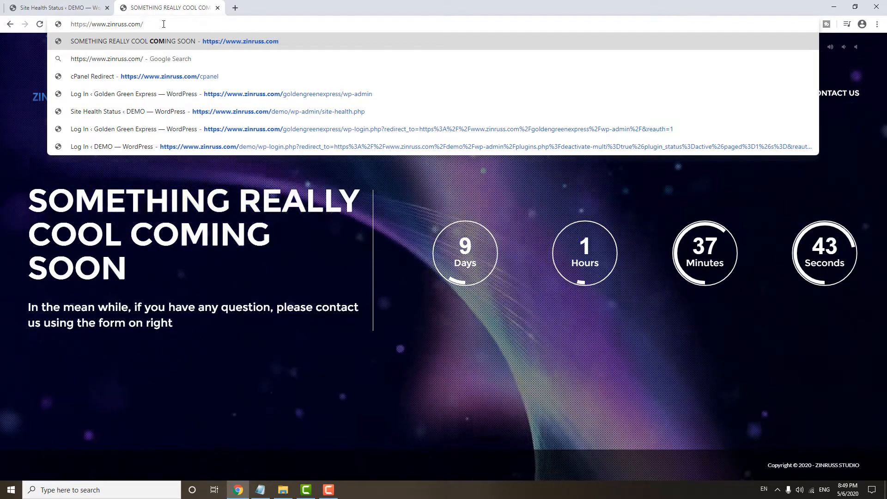
Log in to cPanel via the 'cpa' redirect suggestion with saved credentials
text(cpa)
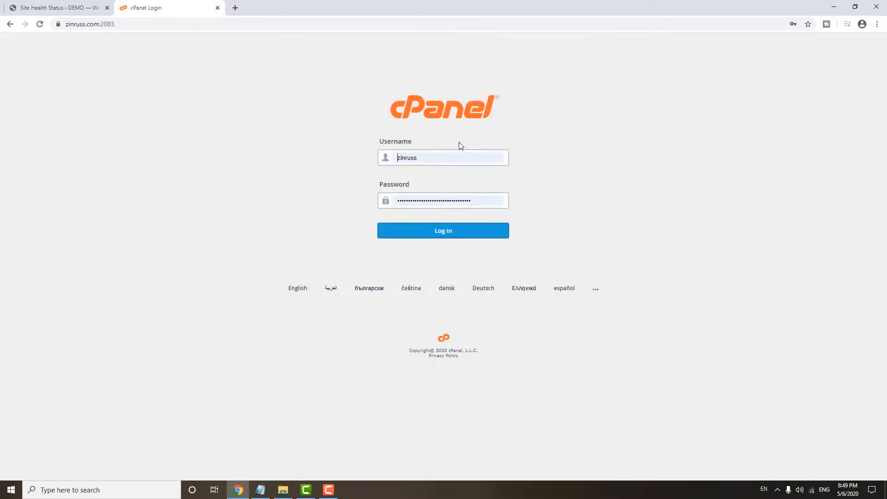
click(442, 230)
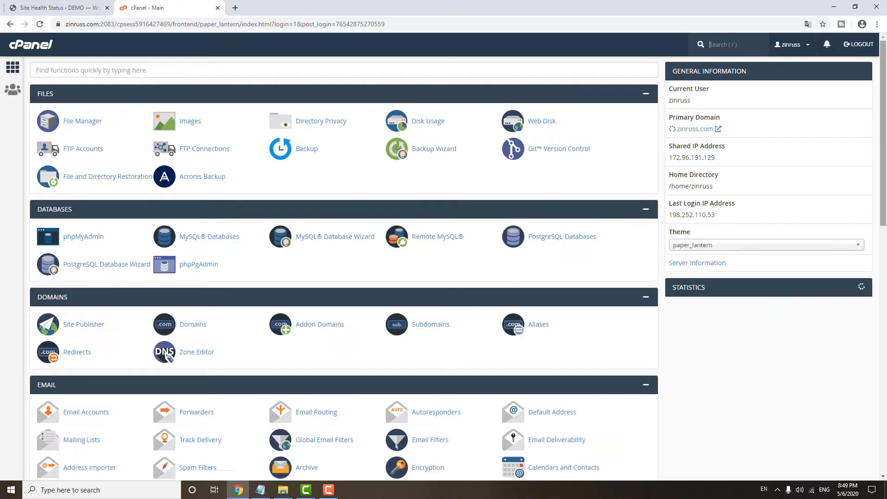
Confirm PHP 7.4 is the current version in Select PHP Version and review its extensions
scroll(down, 3)
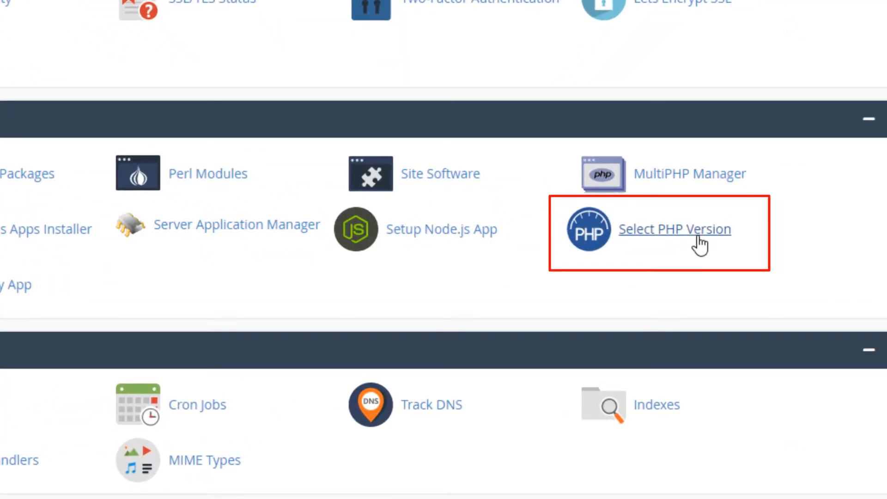
click(674, 229)
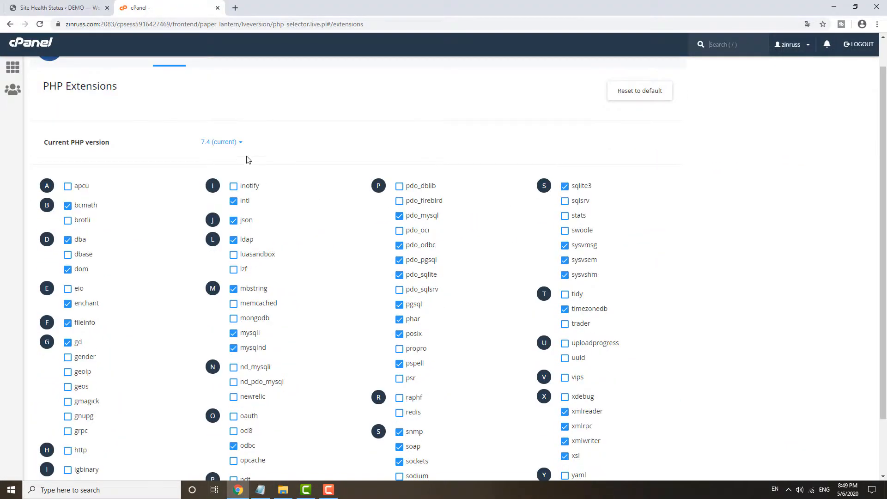
click(221, 142)
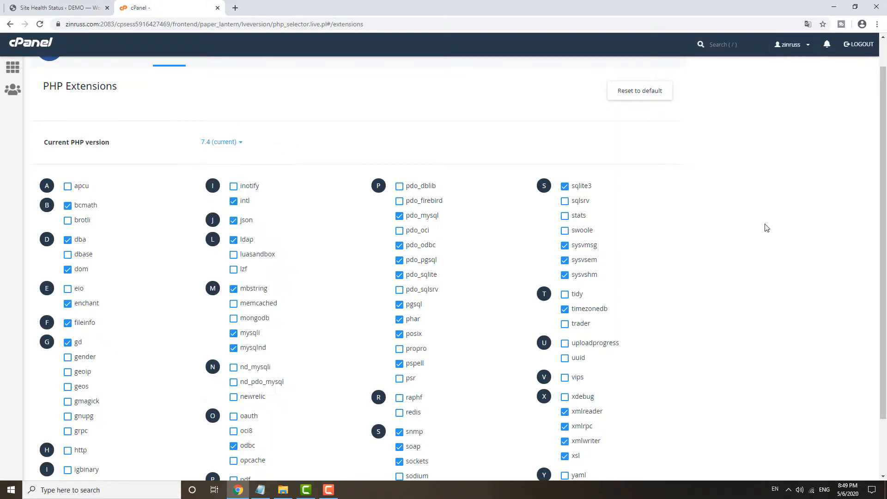
scroll(down, 3)
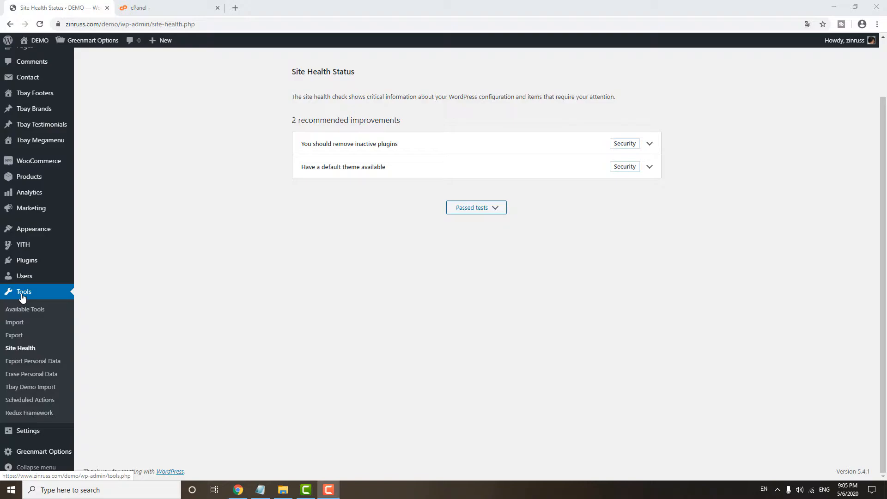
mouse_move(22, 354)
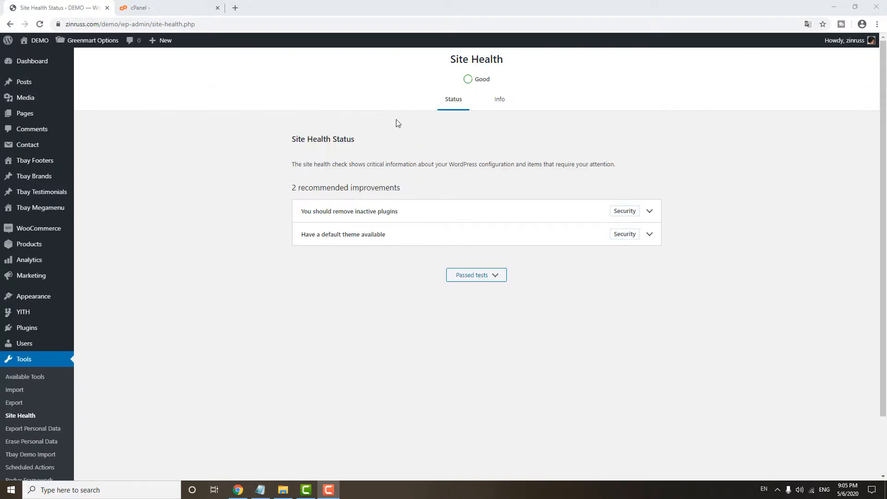
mouse_move(490, 89)
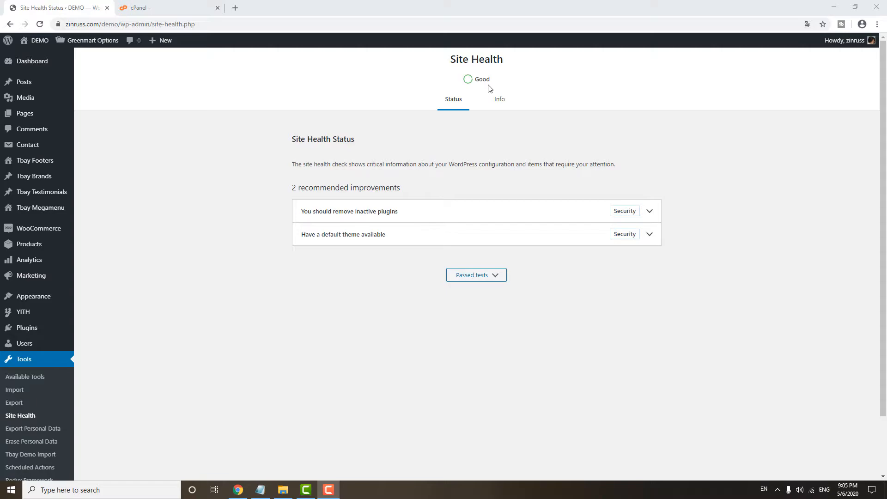
mouse_move(836, 298)
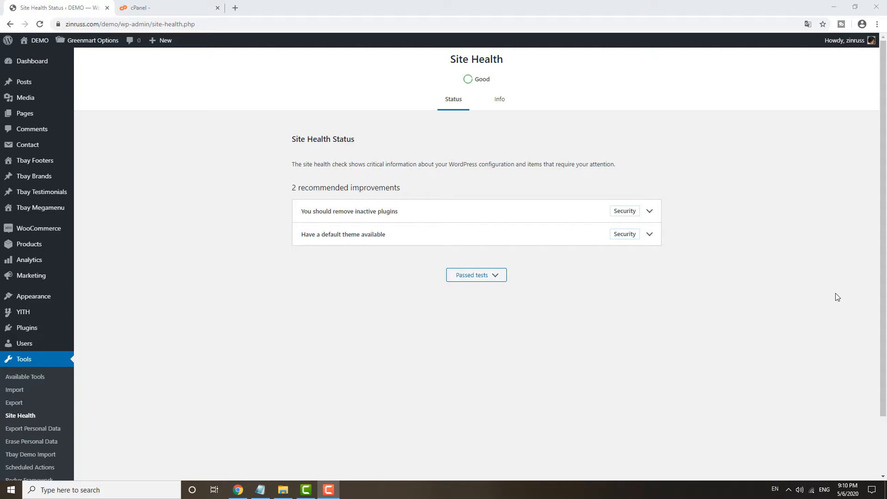
mouse_move(827, 268)
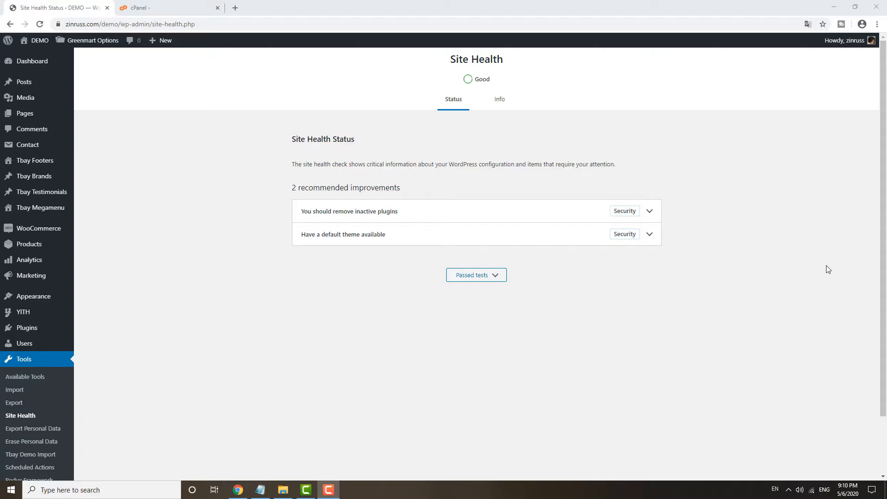
mouse_move(473, 212)
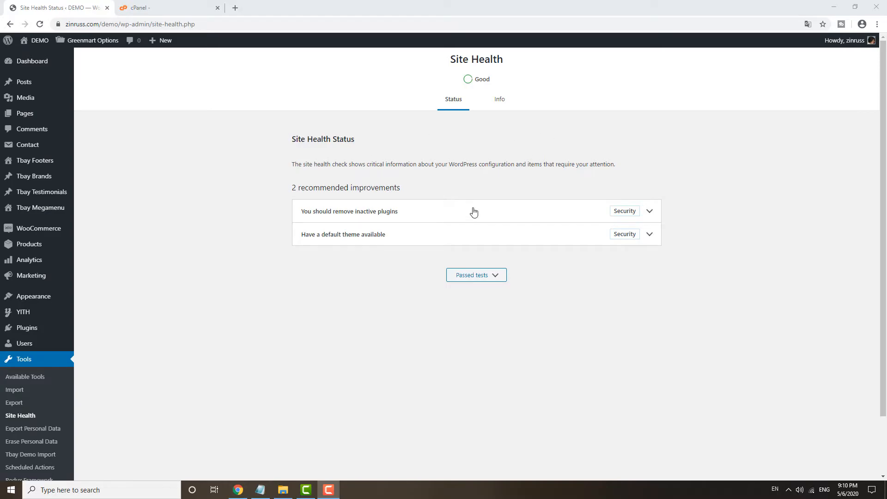
mouse_move(493, 275)
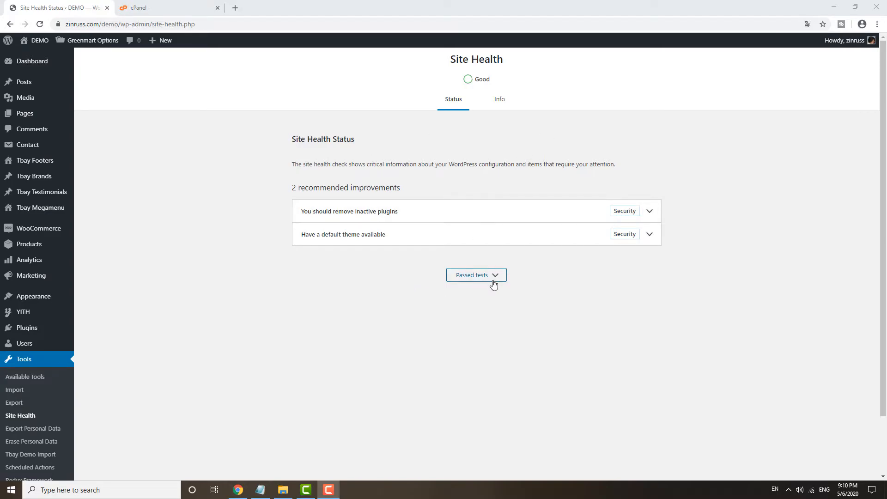
Expand the 16 passed Site Health tests, showing the site runs PHP 7.4.5
click(476, 274)
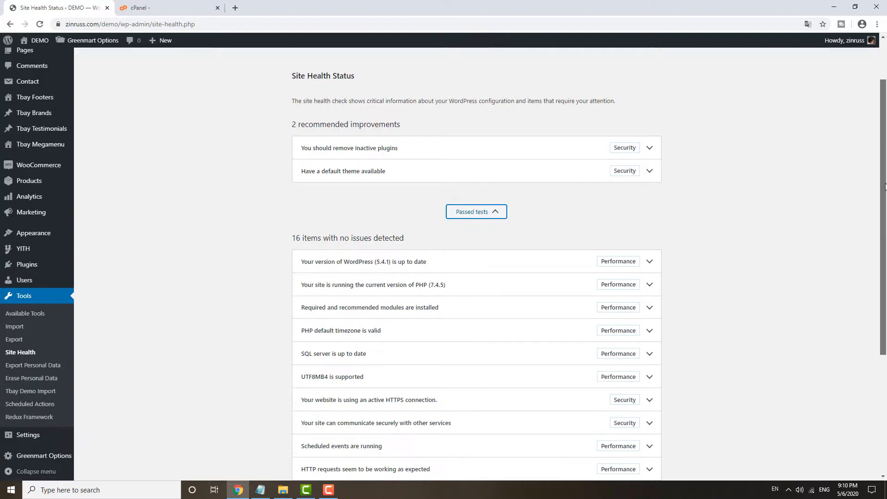
scroll(down, 3)
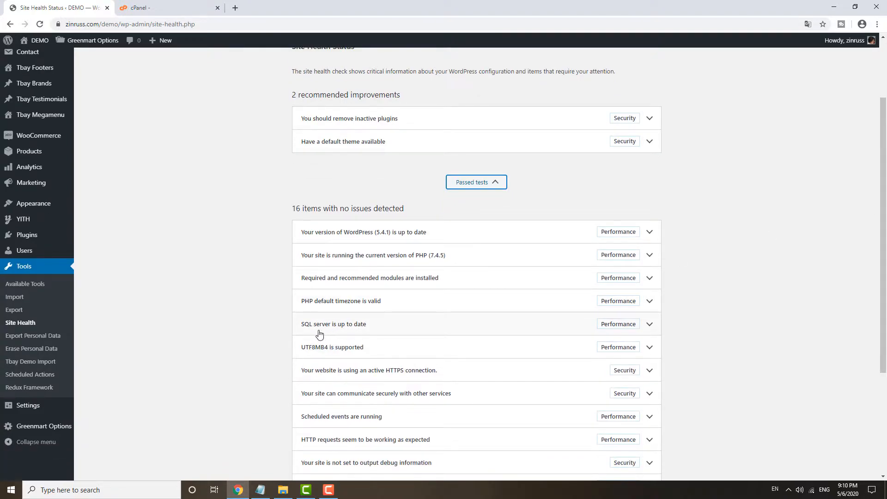
mouse_move(325, 317)
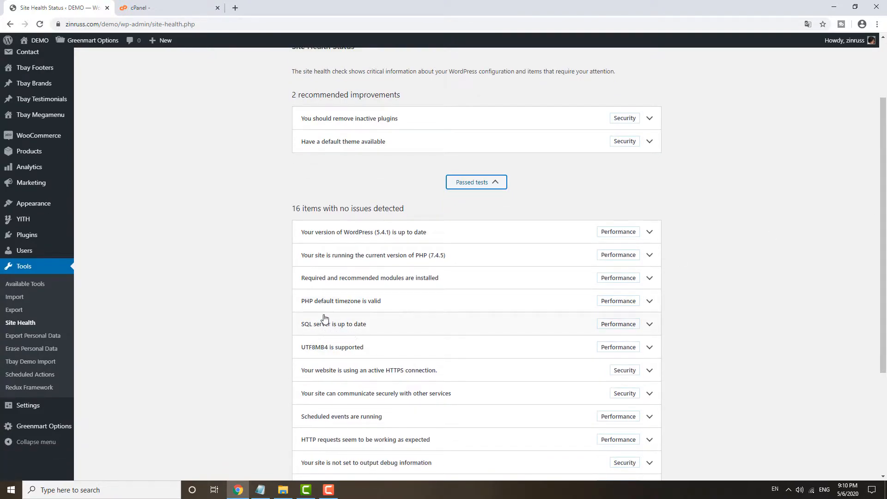
mouse_move(384, 376)
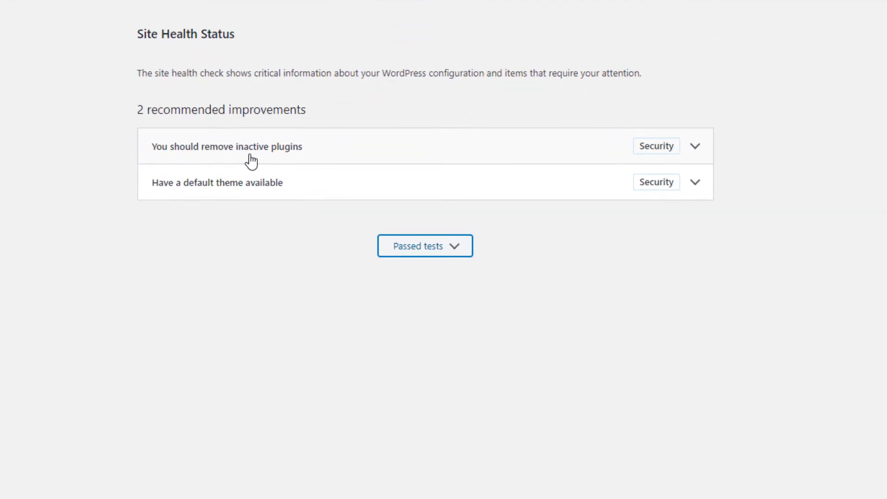
mouse_move(282, 164)
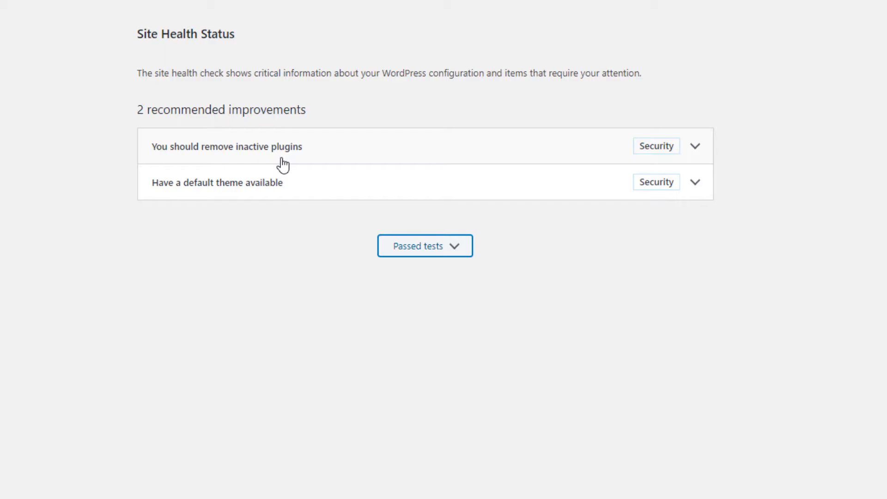
mouse_move(189, 190)
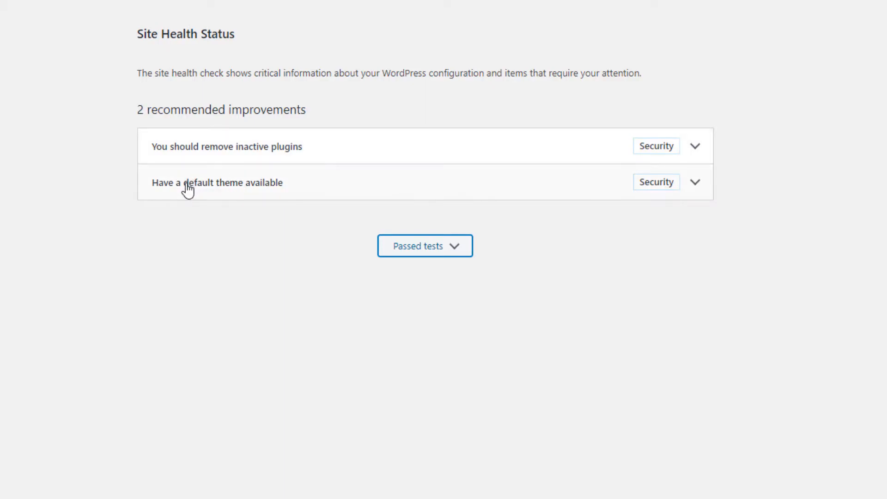
Expand 'Have a default theme available', showing 2 up-to-date themes but no default
click(216, 182)
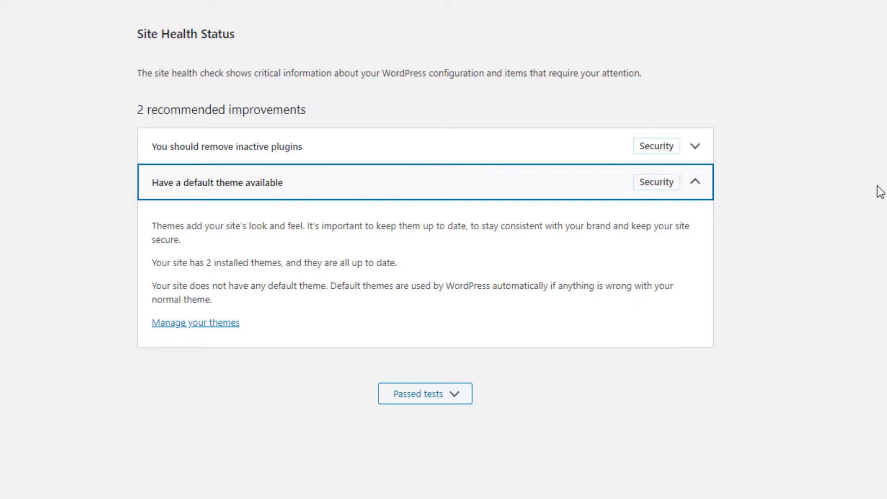
mouse_move(270, 220)
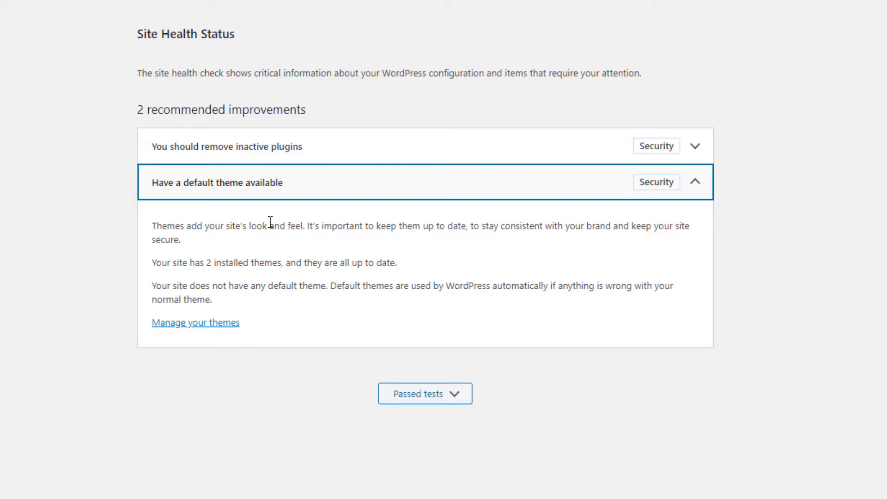
mouse_move(261, 203)
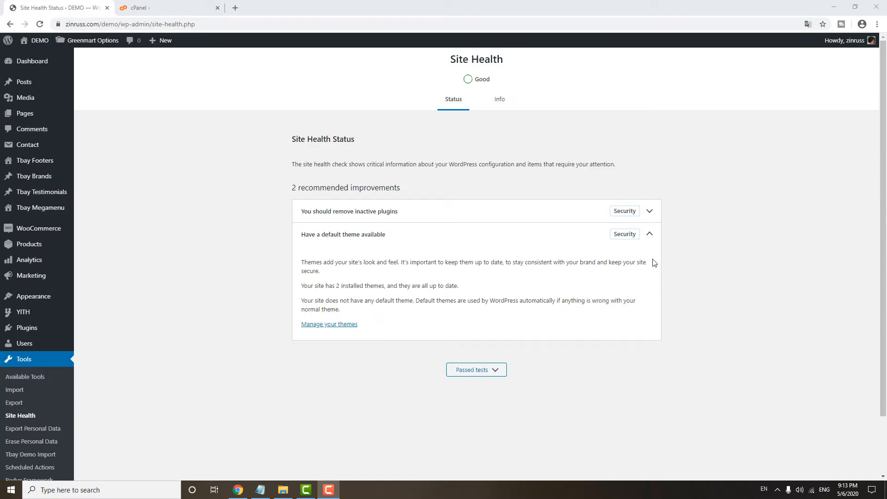
mouse_move(38, 228)
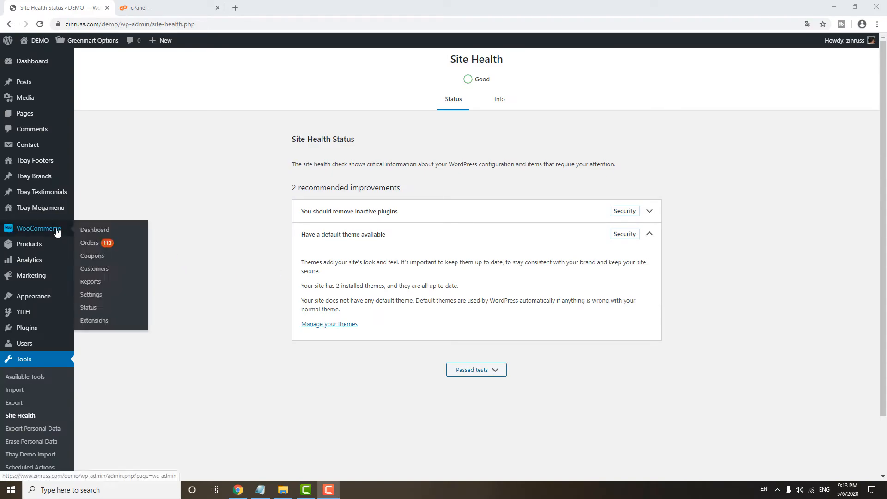
mouse_move(94, 230)
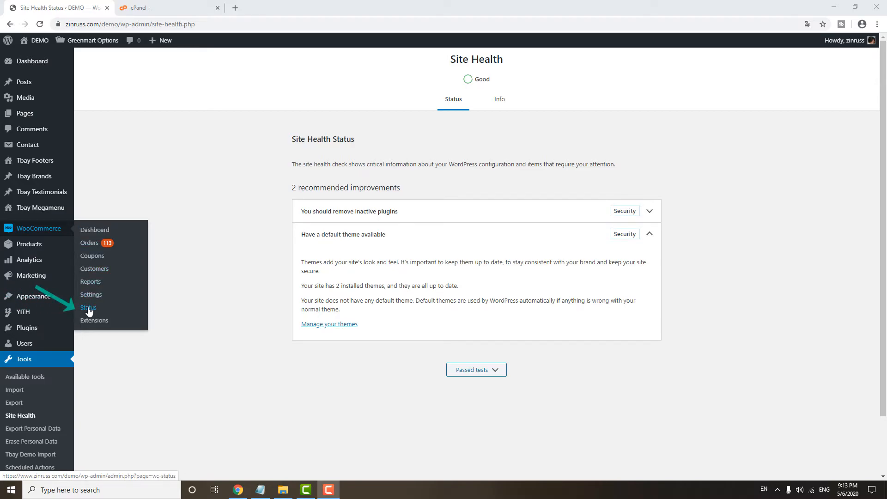
Show the WooCommerce System status report with WordPress 5.4.1 and 1 GB memory limit
click(88, 307)
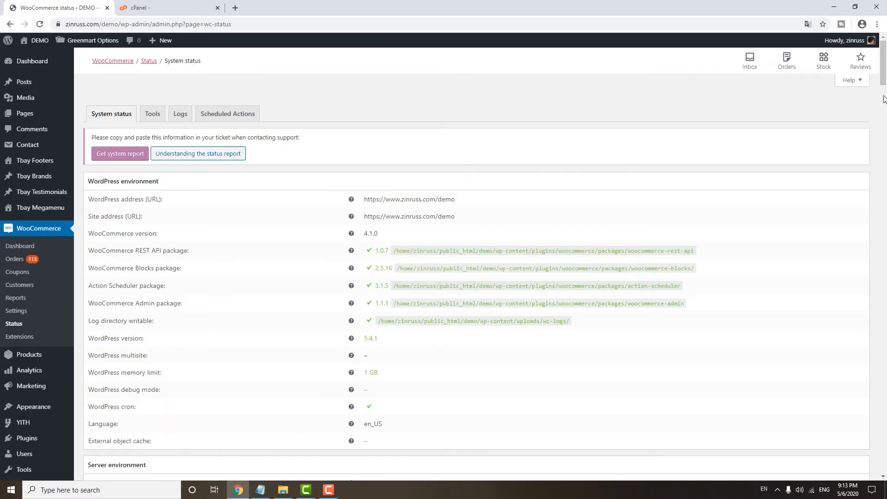
scroll(down, 3)
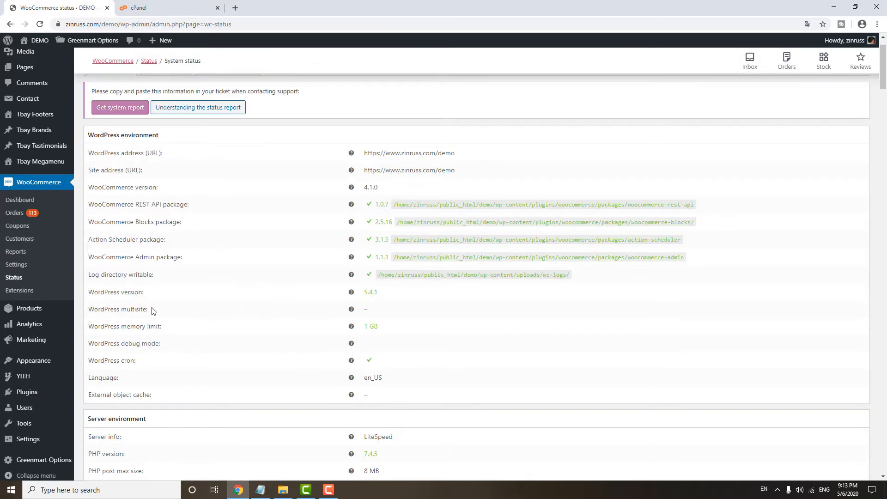
mouse_move(379, 297)
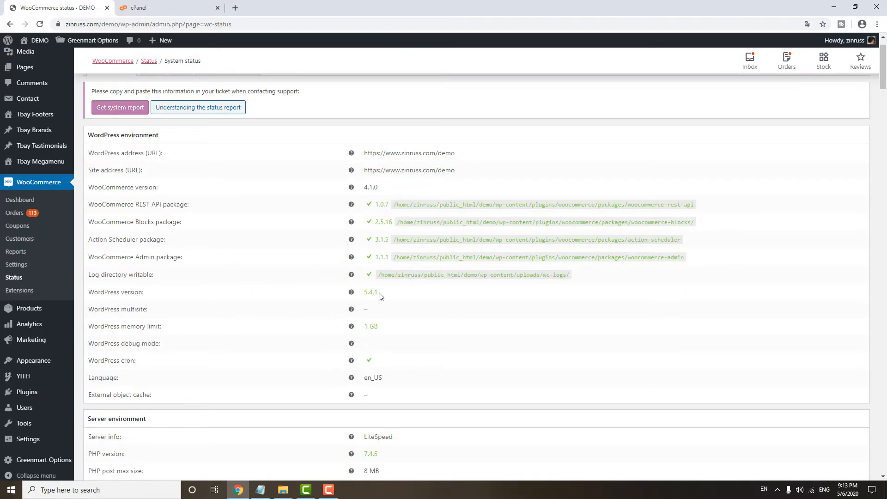
scroll(down, 3)
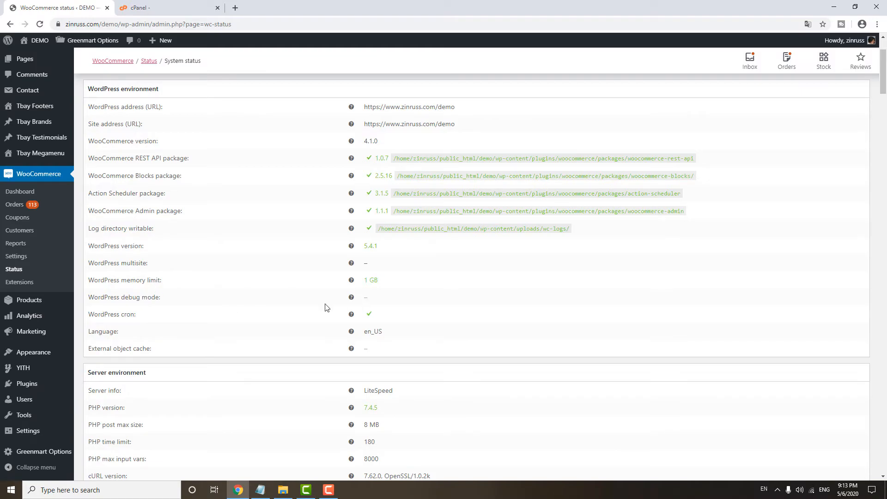
mouse_move(159, 288)
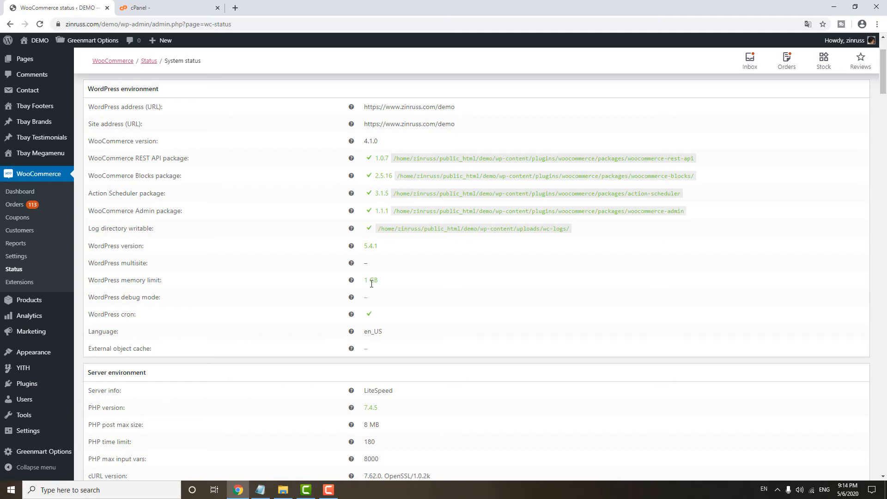
scroll(down, 3)
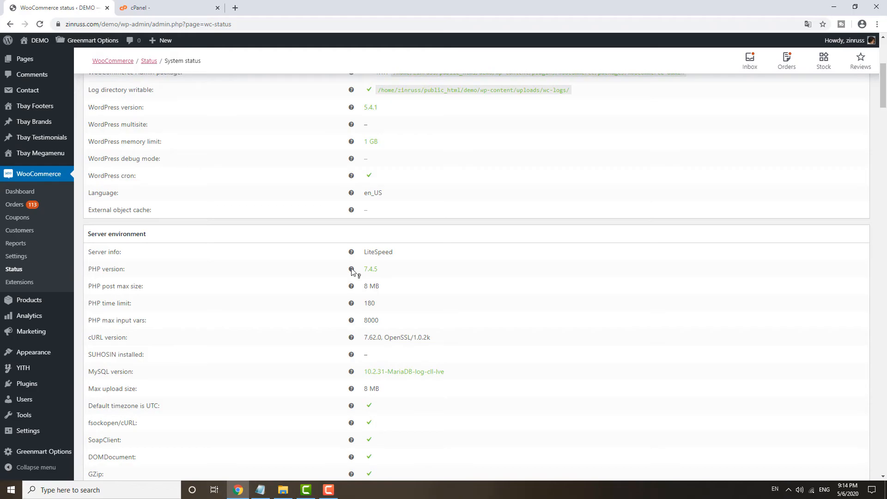
mouse_move(207, 283)
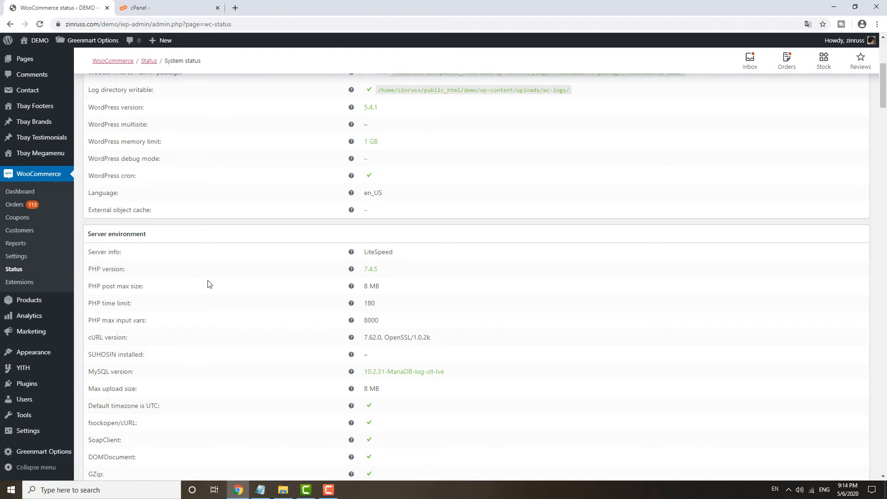
mouse_move(384, 270)
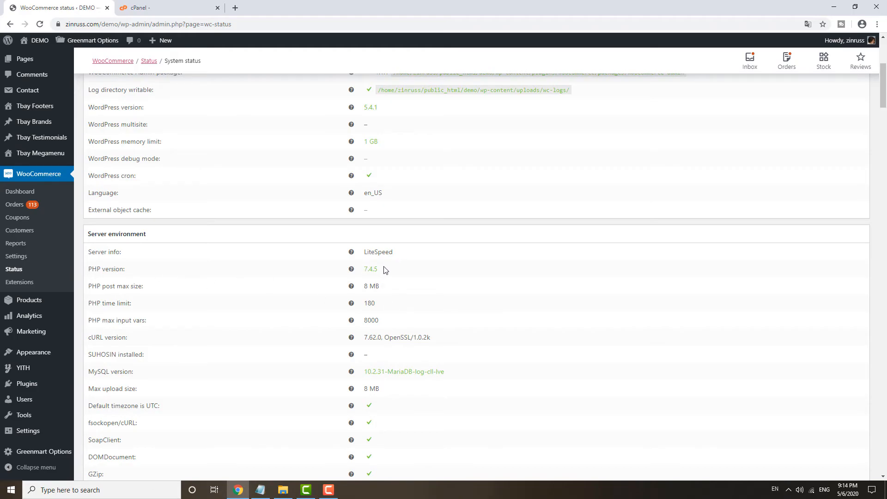
scroll(down, 3)
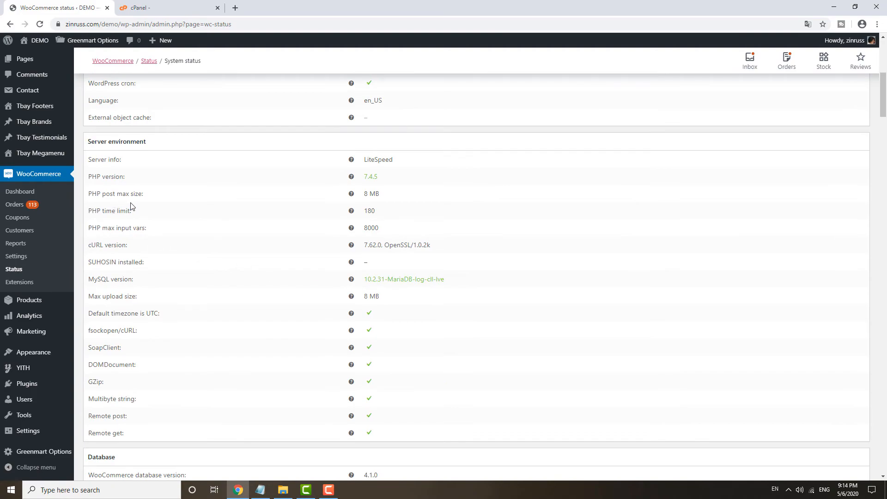
mouse_move(113, 227)
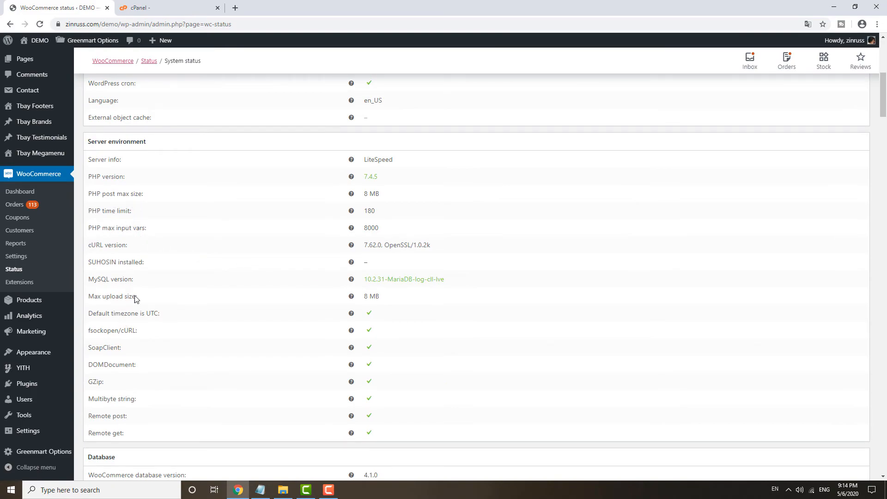
mouse_move(146, 395)
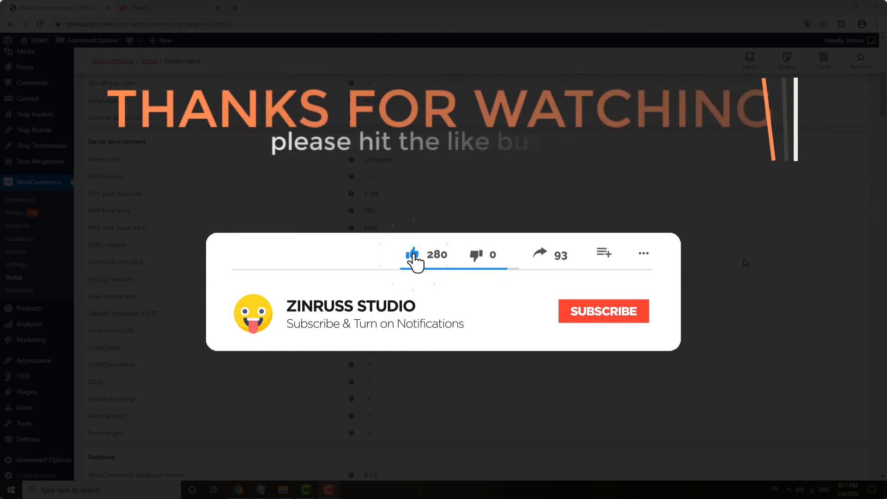
click(603, 311)
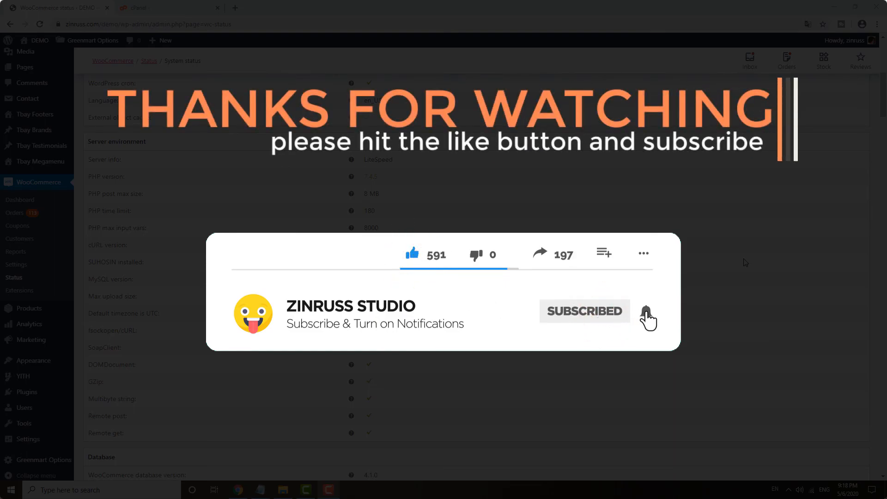